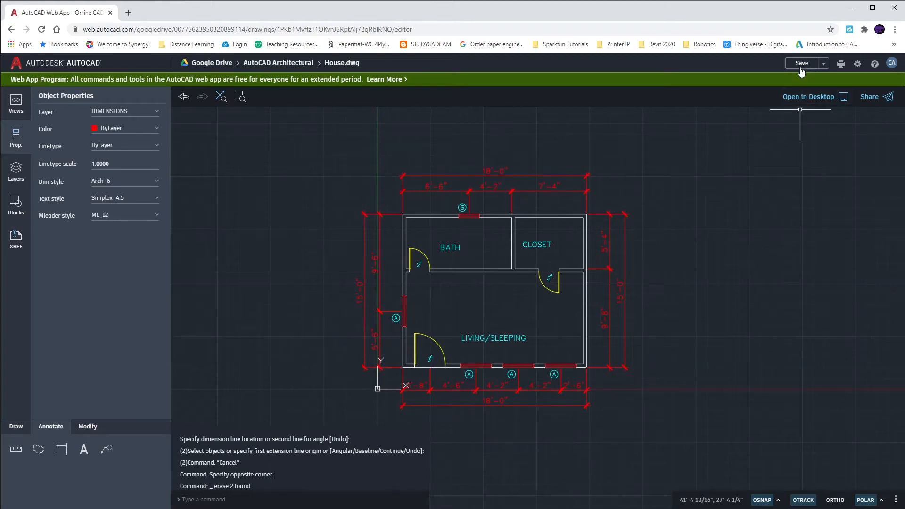
Step: Save House.dwg
click(801, 62)
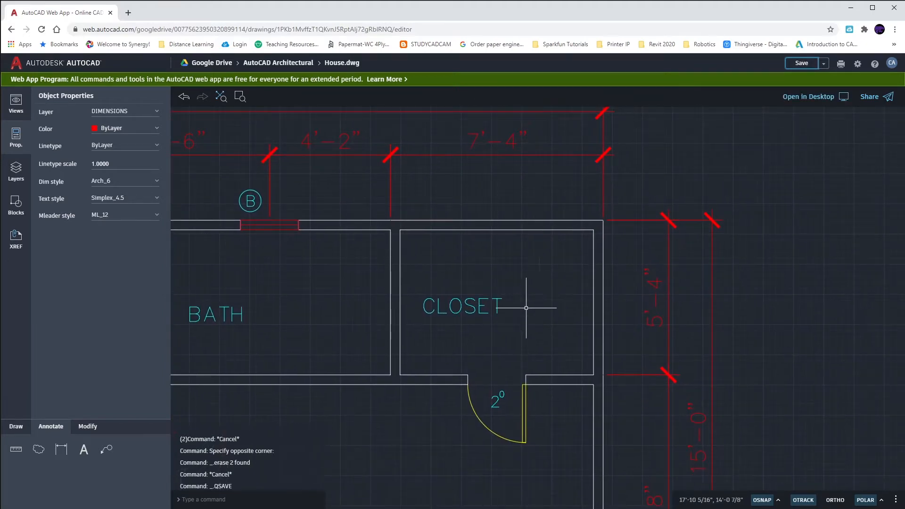
mouse_move(533, 334)
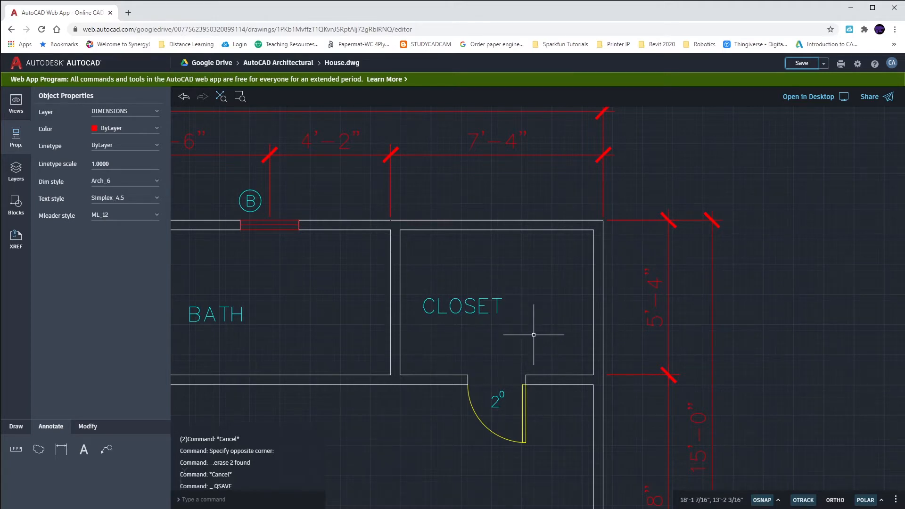
mouse_move(528, 334)
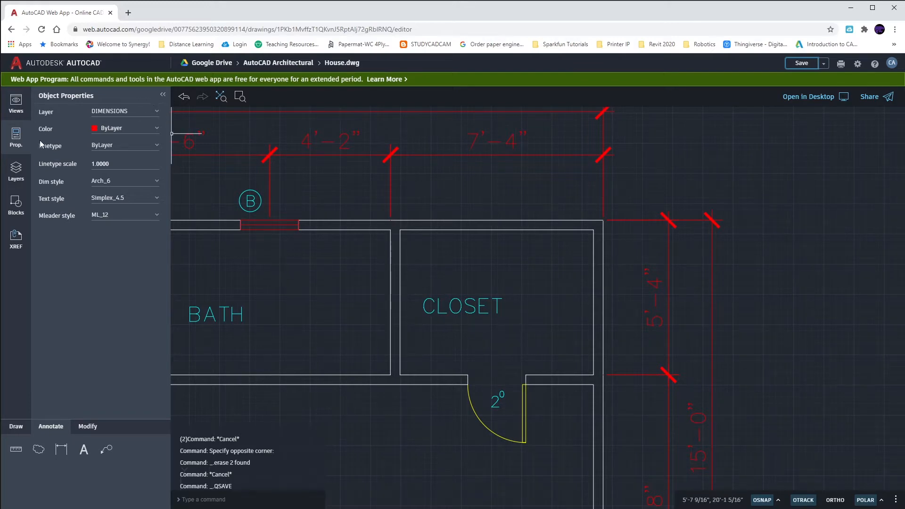
Step: Set CASEWORK as the current layer from the Layers panel
click(15, 171)
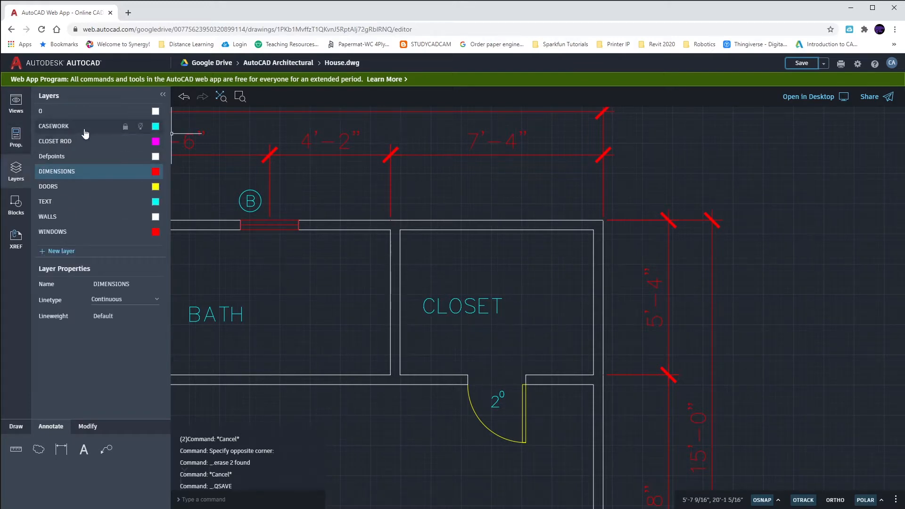
click(75, 126)
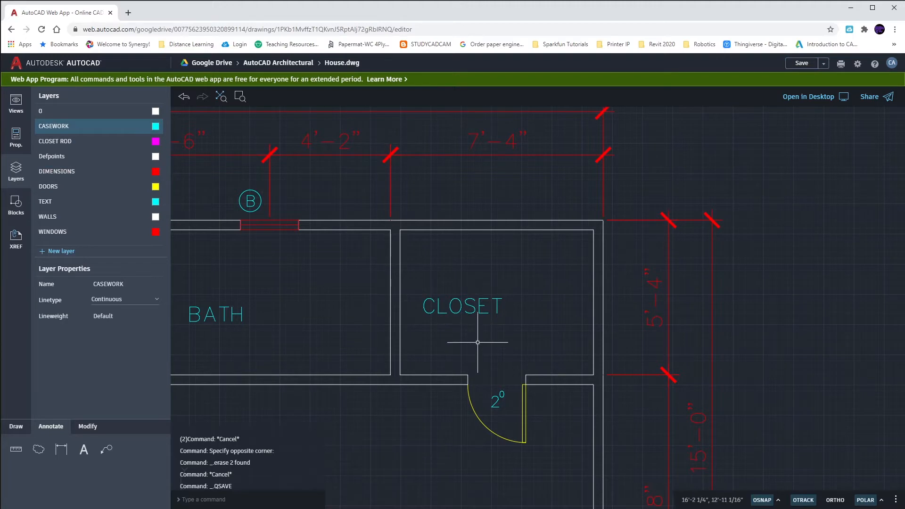
mouse_move(478, 347)
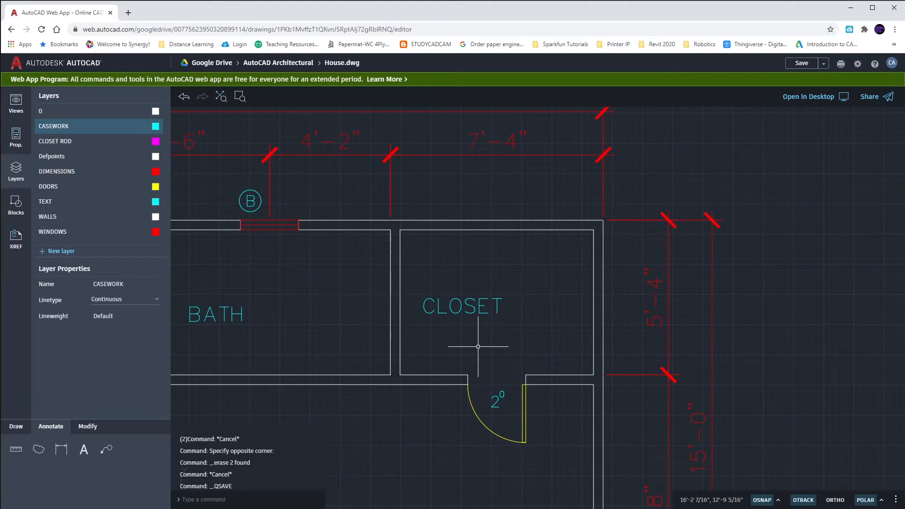
mouse_move(547, 283)
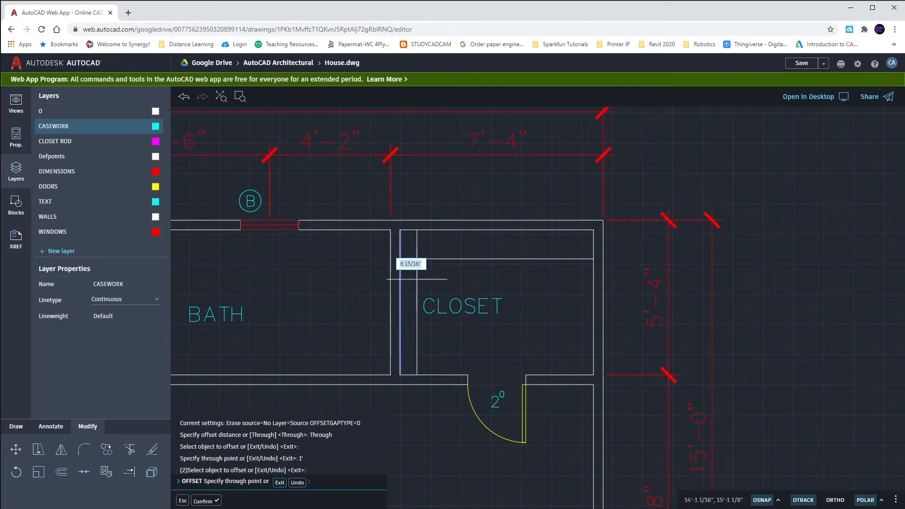
Step: Offset the closet walls 1' inward to create the cross and side shelf lines
click(491, 282)
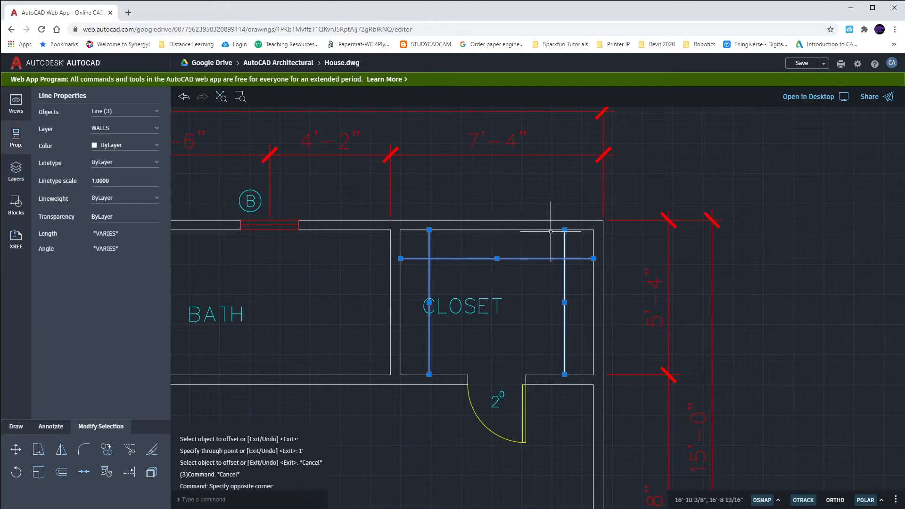
mouse_move(383, 303)
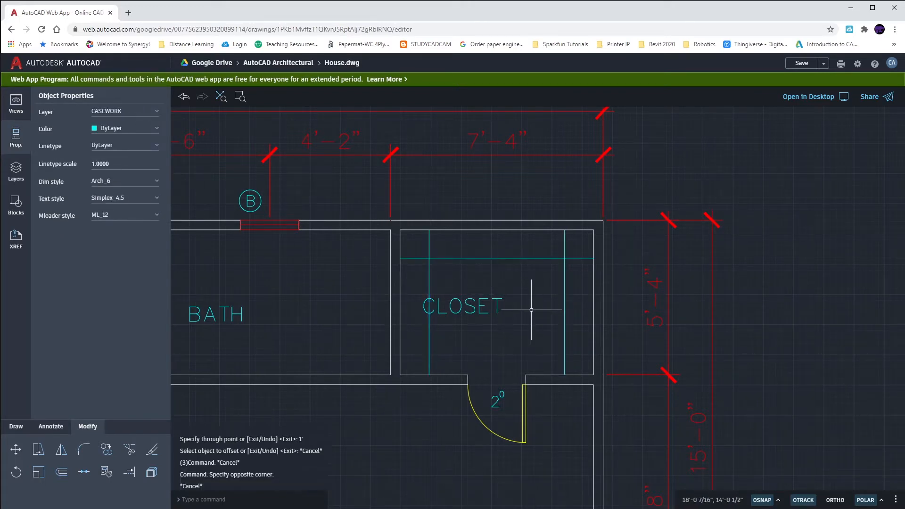
click(461, 306)
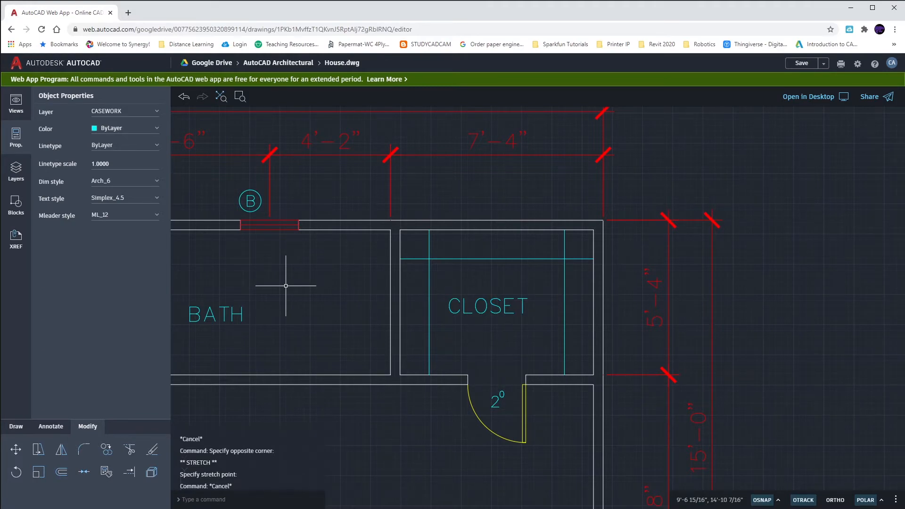
mouse_move(446, 259)
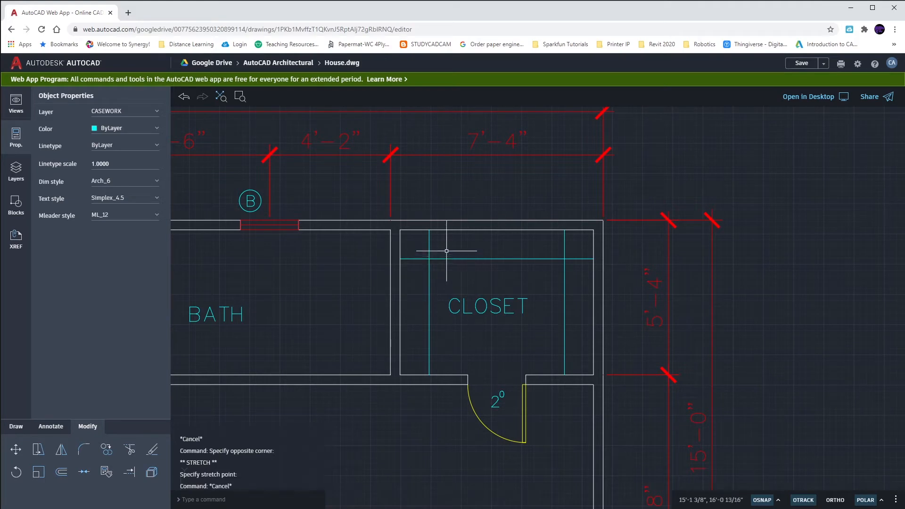
mouse_move(446, 251)
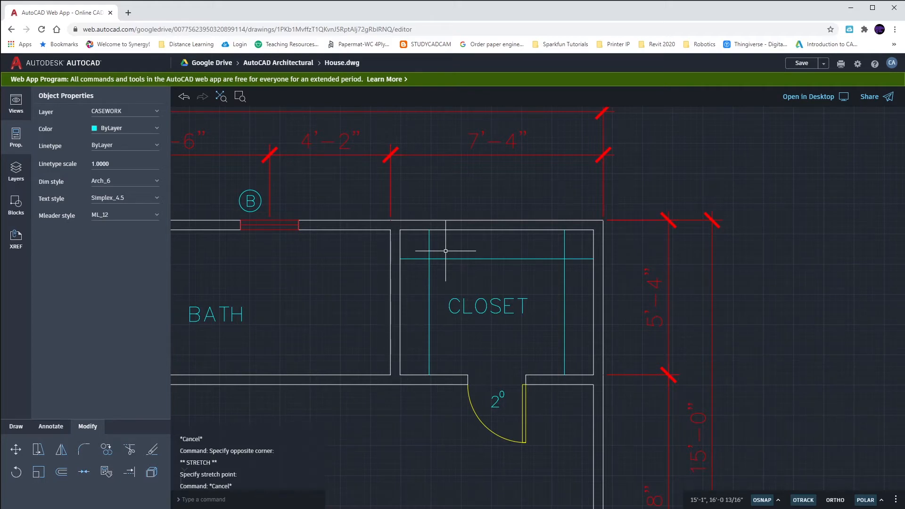
mouse_move(457, 258)
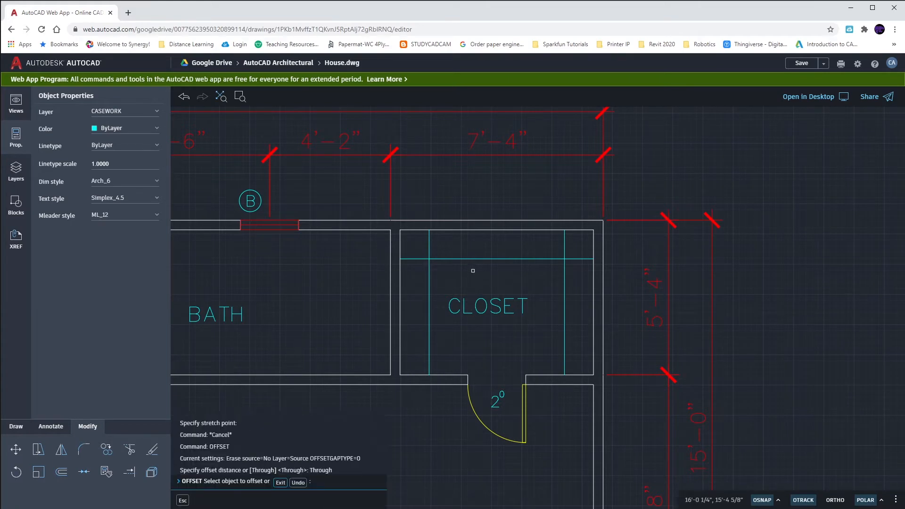
Step: Offset the shelf lines 2" inward and move the new lines onto CLOSET ROD
click(473, 244)
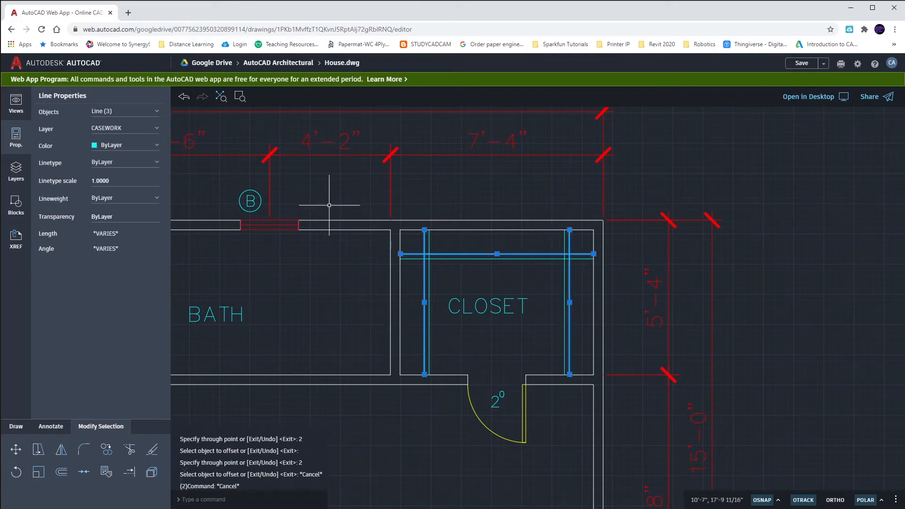
click(124, 128)
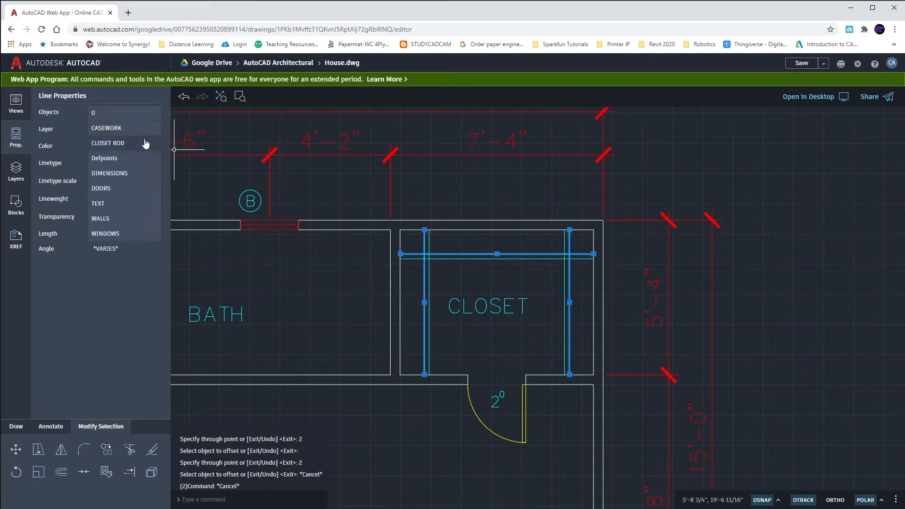
click(108, 142)
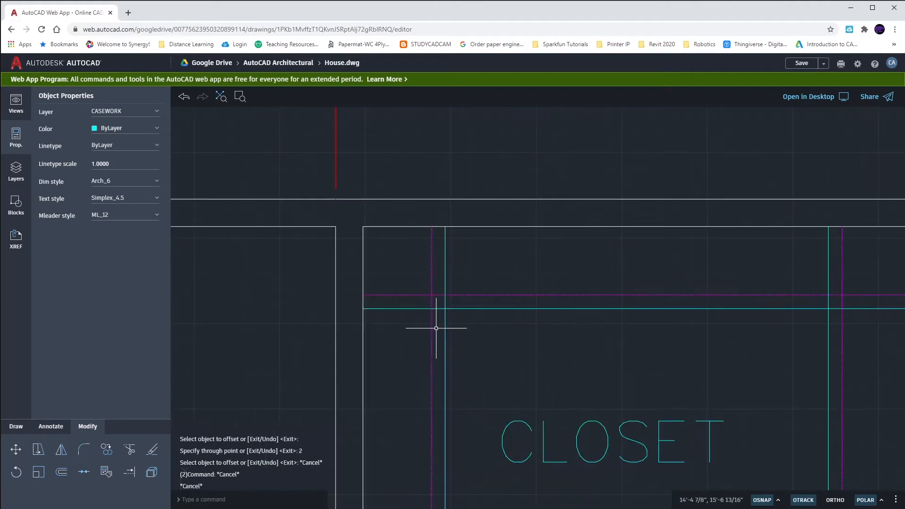
mouse_move(434, 301)
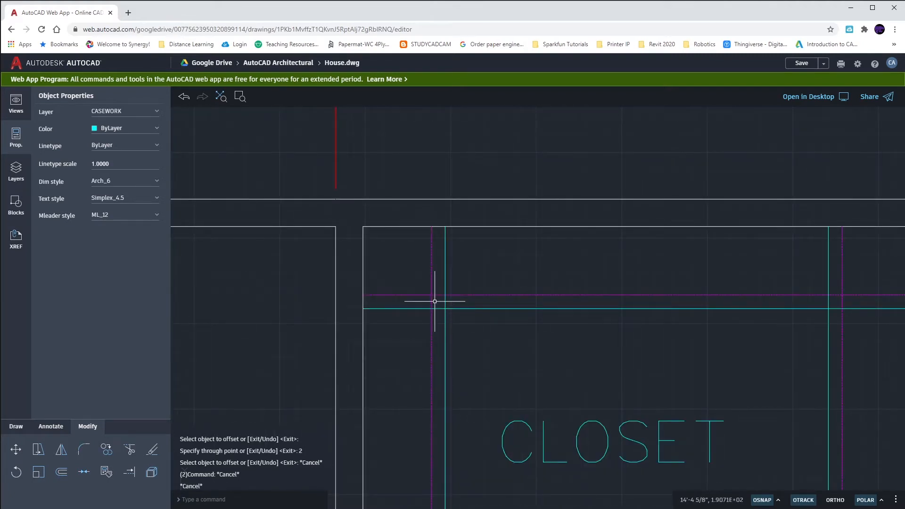
click(15, 171)
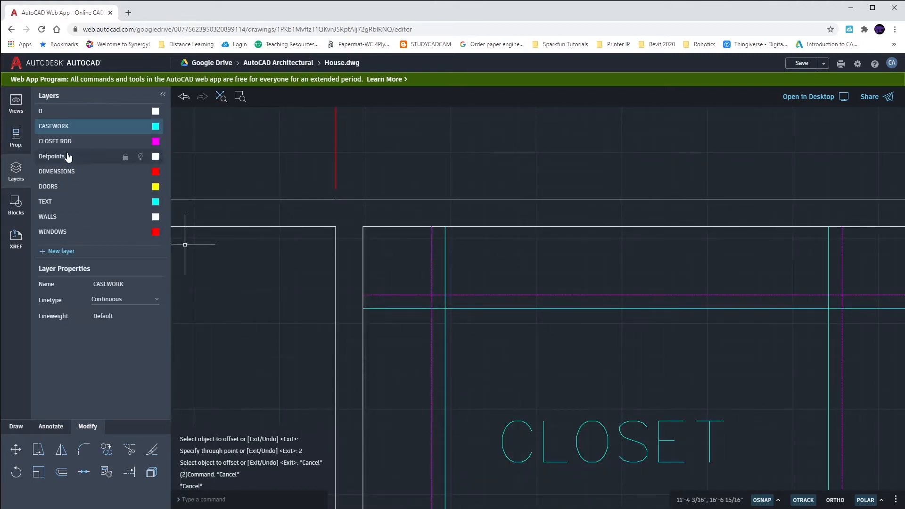
click(54, 141)
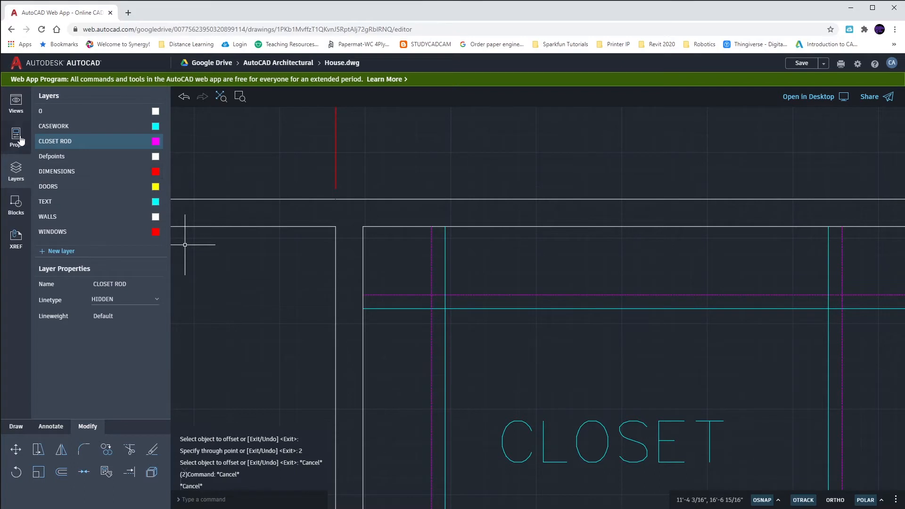
click(15, 138)
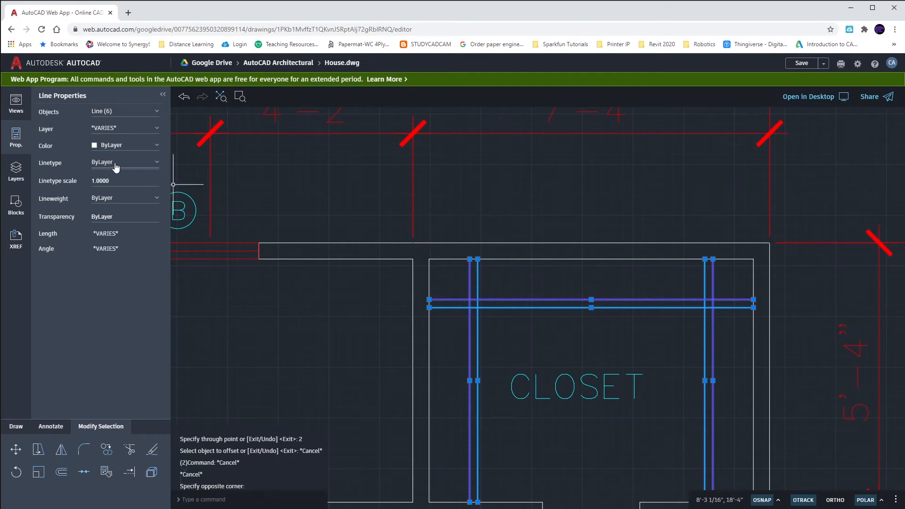
Step: Set the three closet rod lines' linetype scale to 1/48 so their dashes display
click(124, 162)
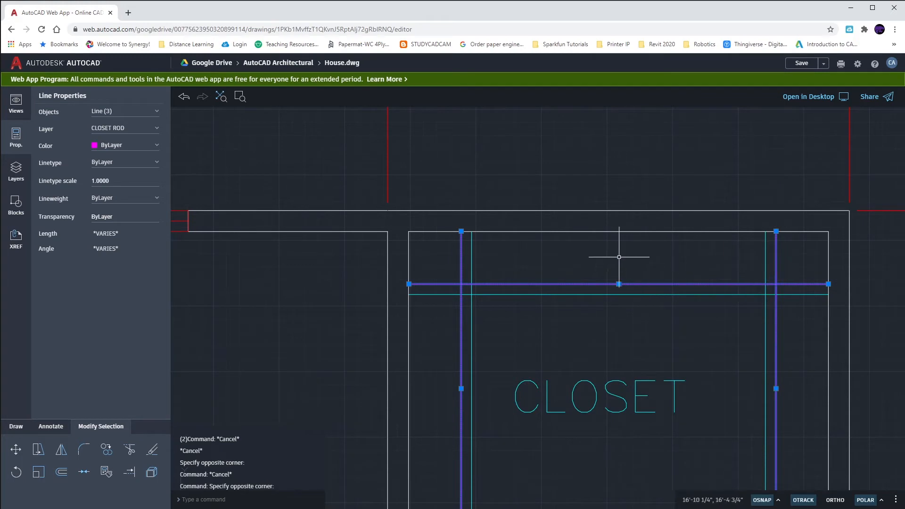
mouse_move(212, 219)
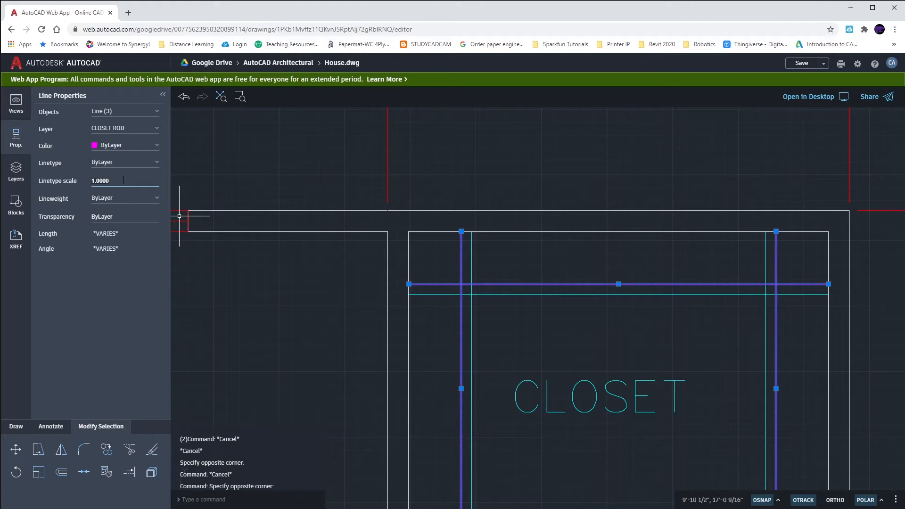
text(1/48)
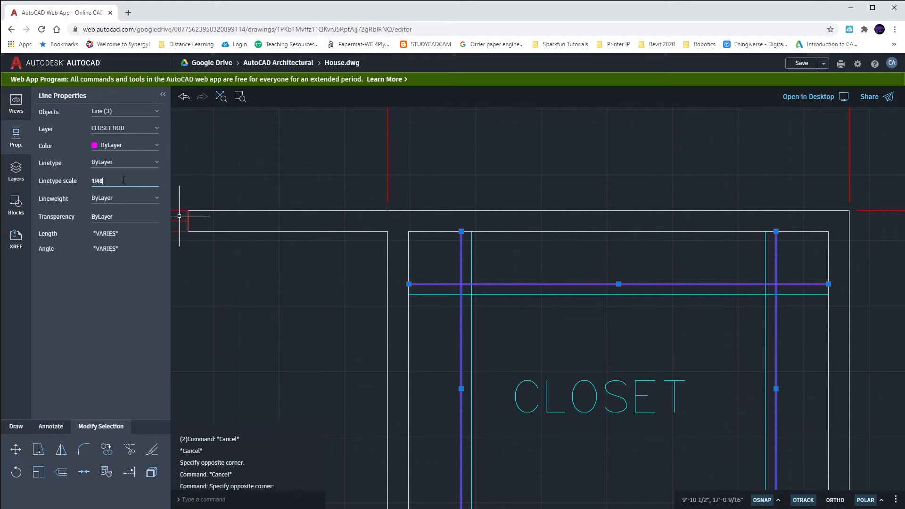
text(0.0208)
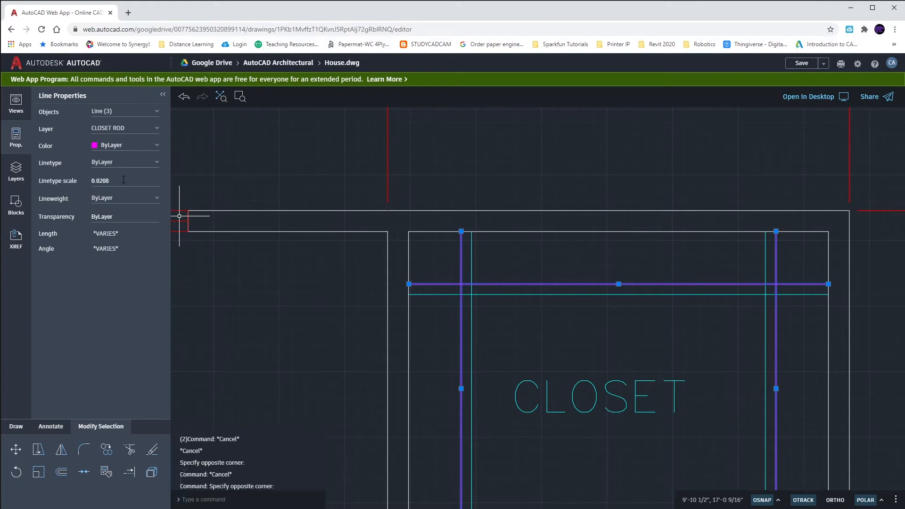
click(121, 181)
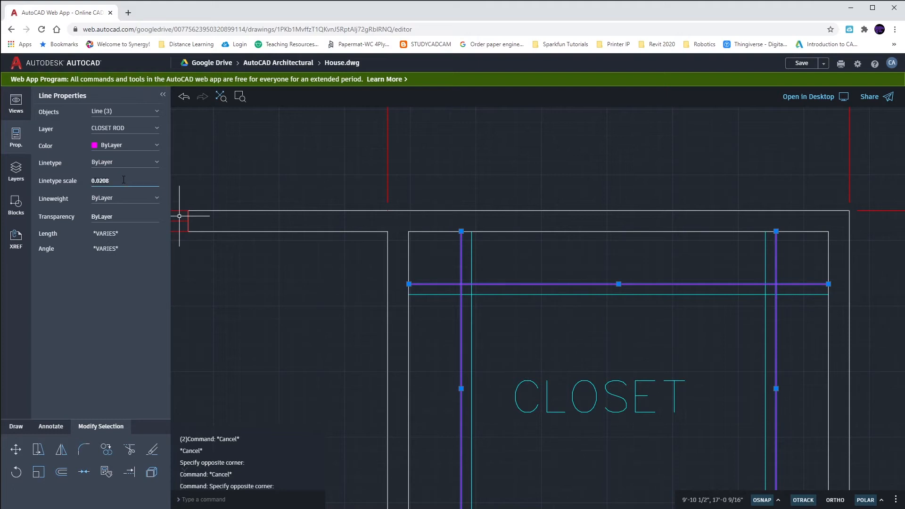
text(48.0000)
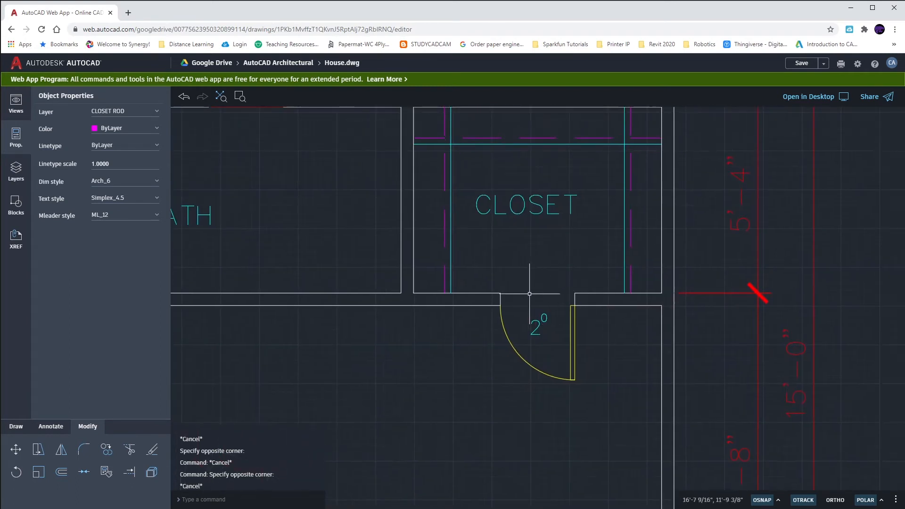
mouse_move(621, 219)
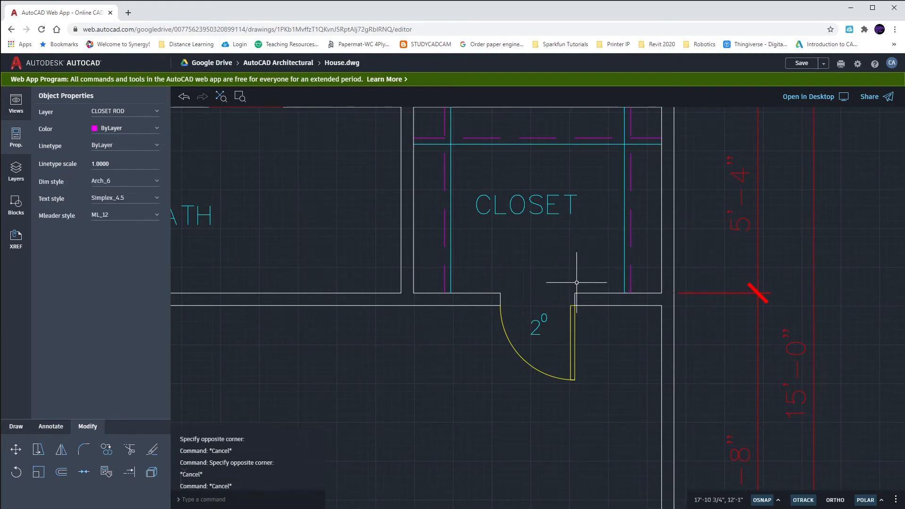
drag(575, 282, 558, 310)
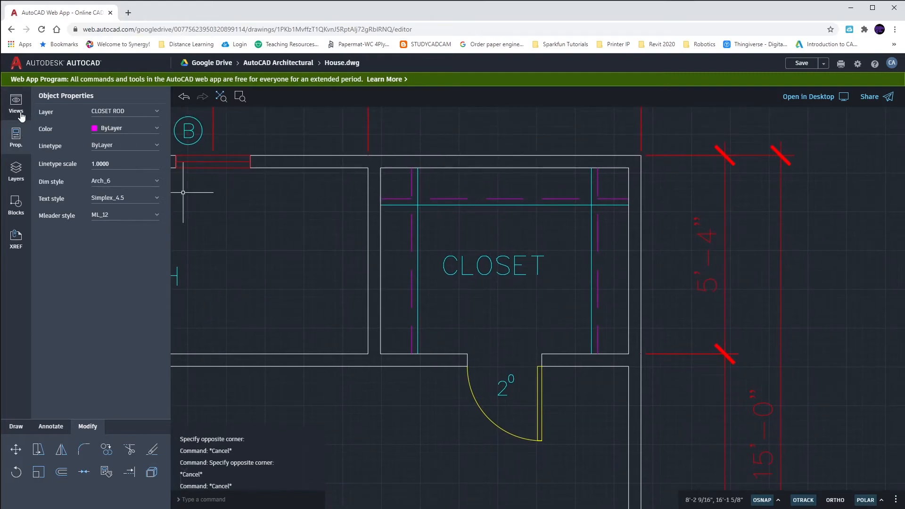
Step: Make DIMENSIONS current and dimension the 3'-4" closet width, offset 12
click(16, 170)
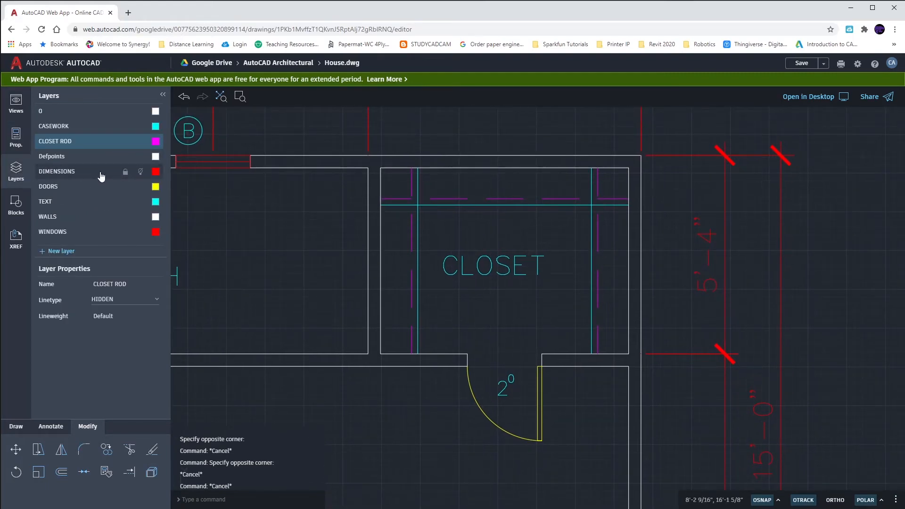
click(77, 170)
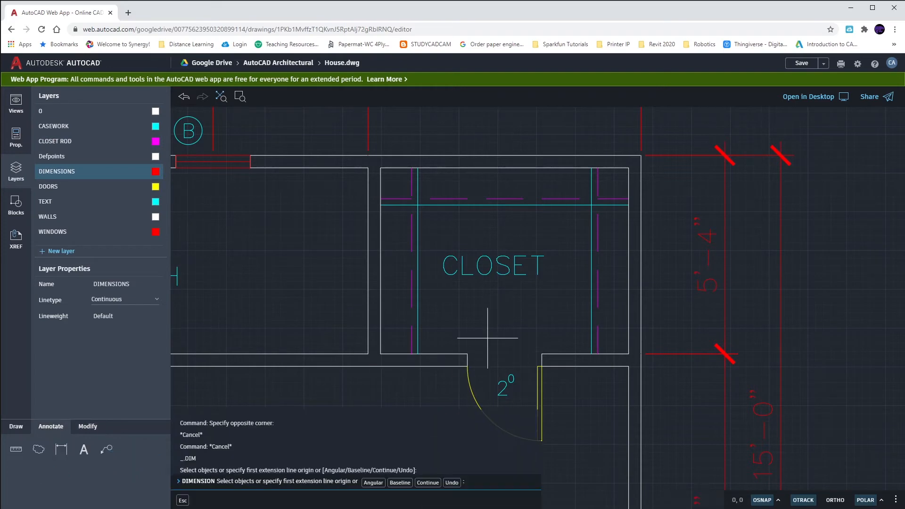
mouse_move(628, 354)
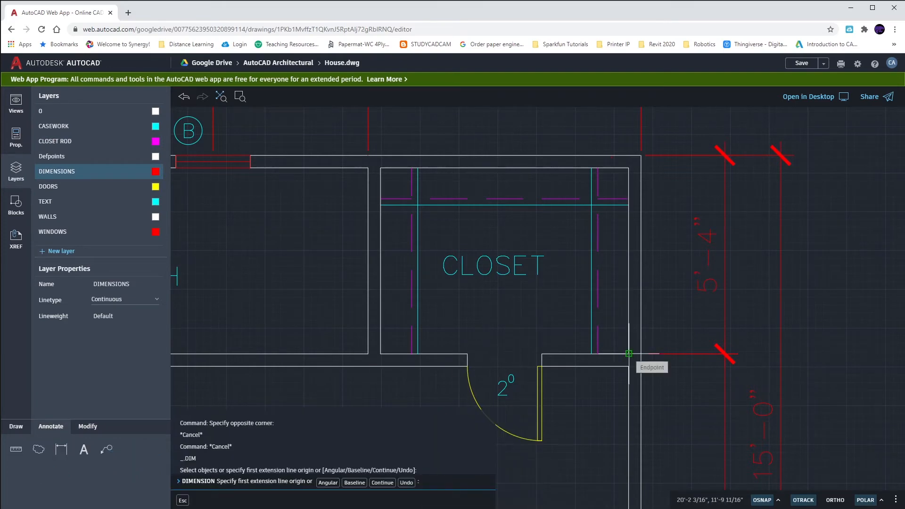
click(628, 353)
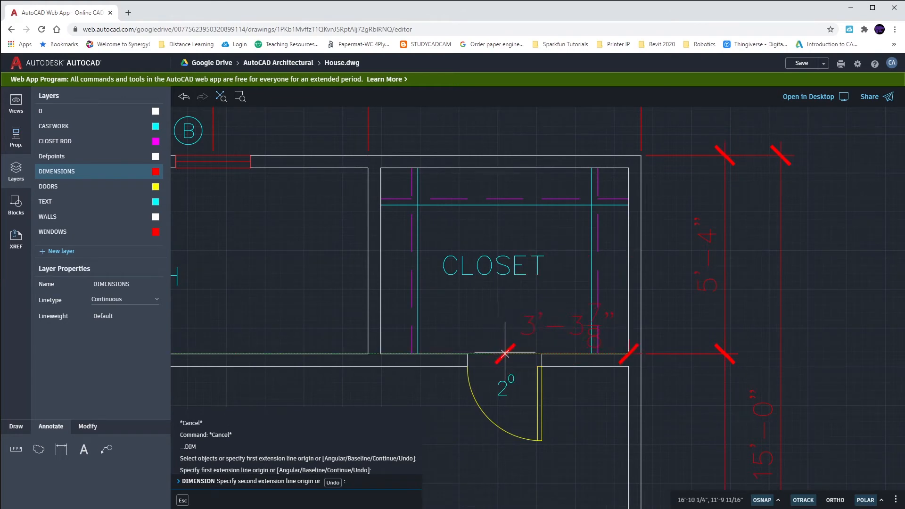
mouse_move(504, 343)
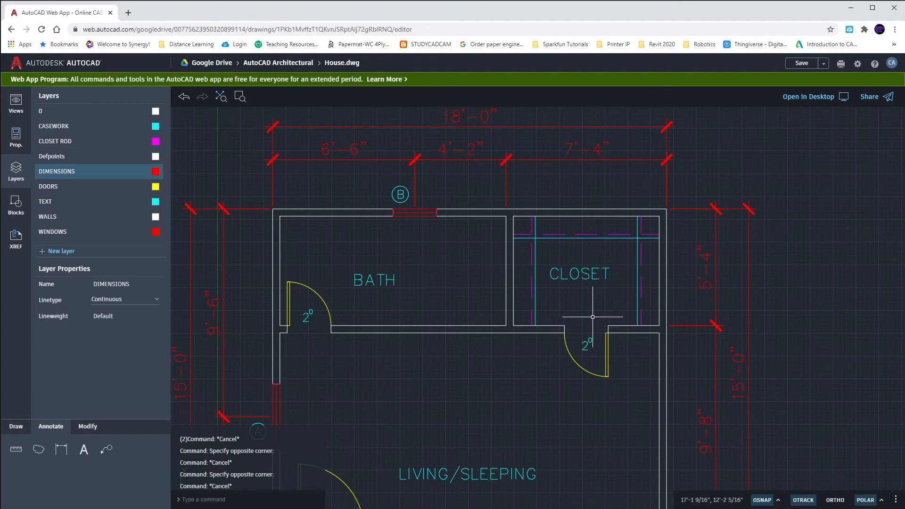
mouse_move(656, 318)
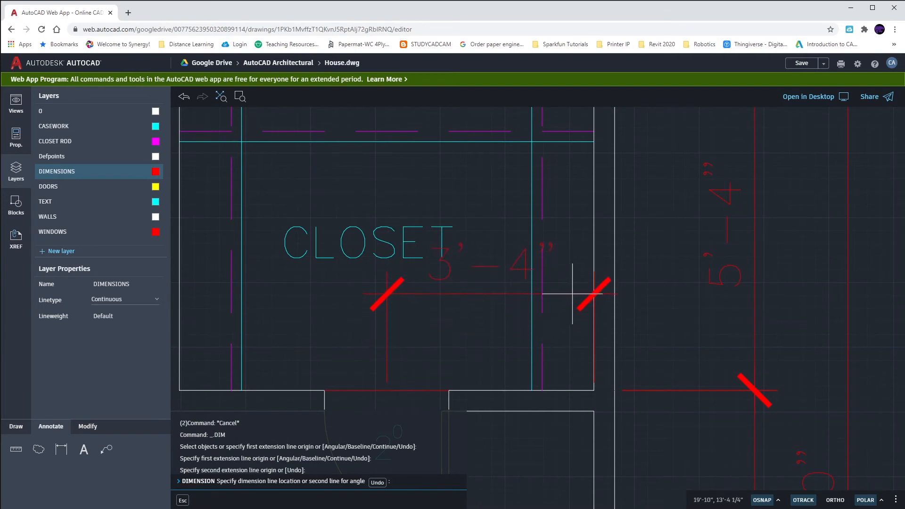
mouse_move(572, 327)
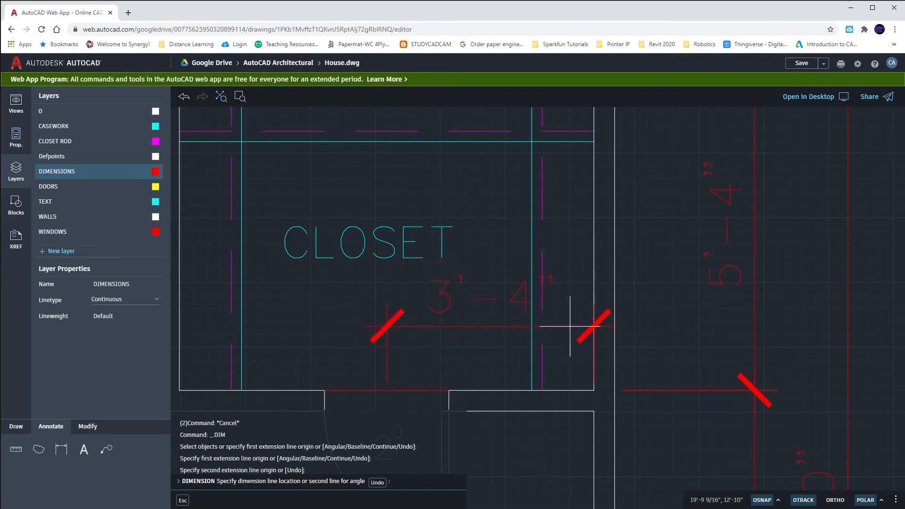
mouse_move(565, 329)
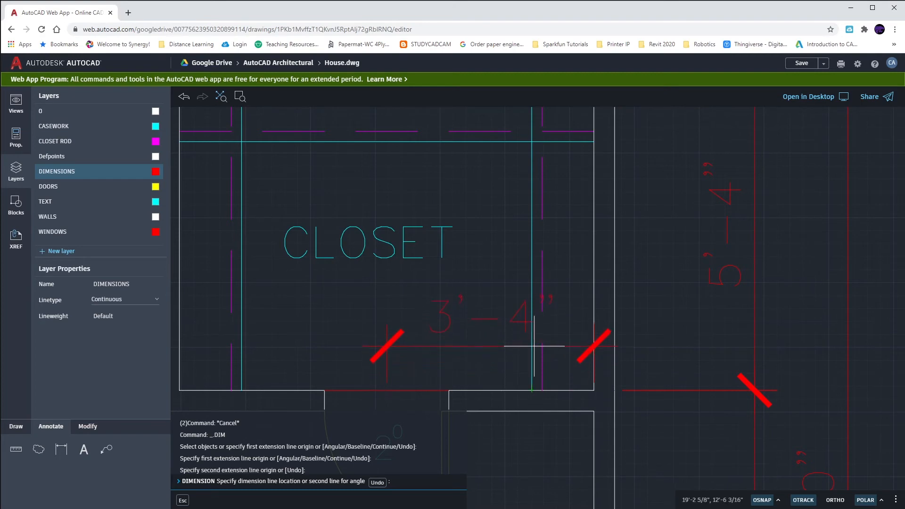
text(12)
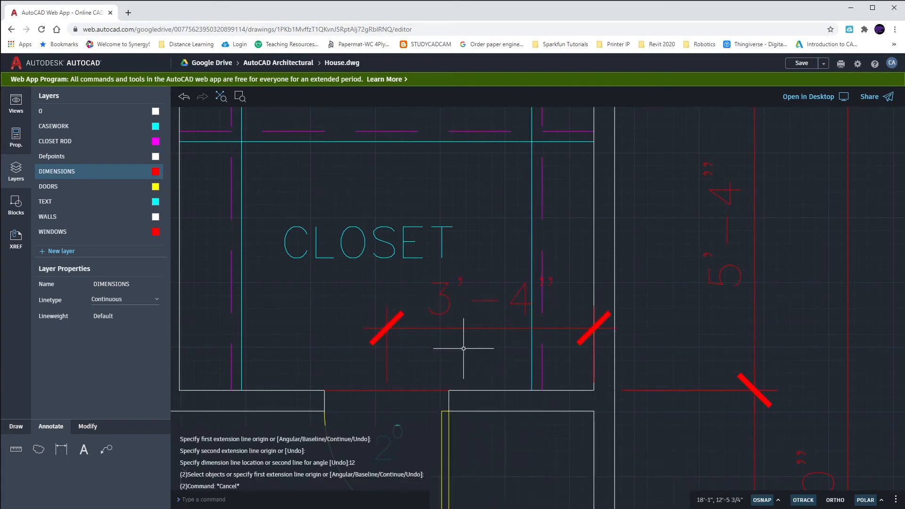
mouse_move(490, 357)
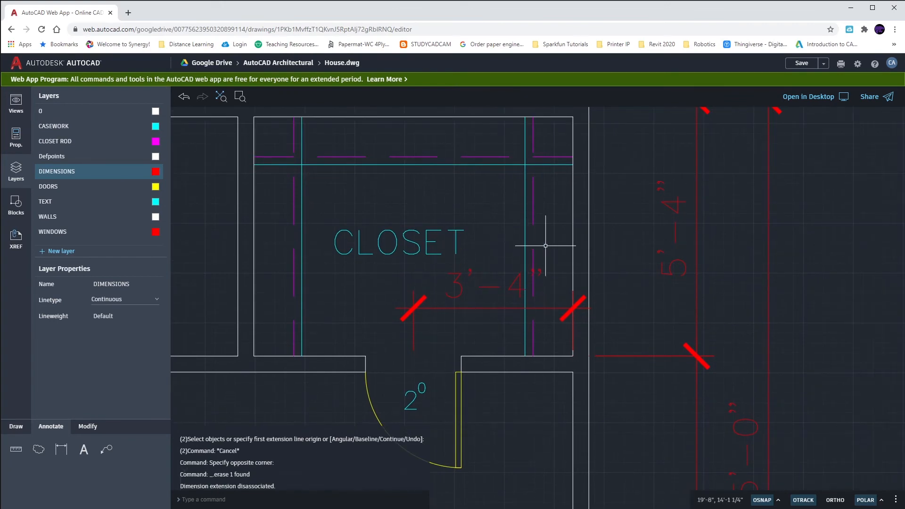
mouse_move(527, 231)
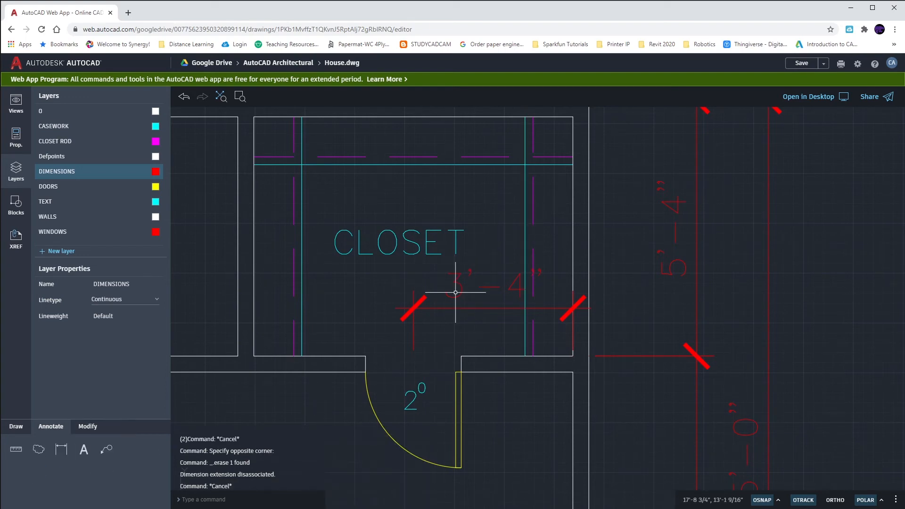
Step: Begin the 1'-0" dimension from the shelf line near the right wall
click(61, 450)
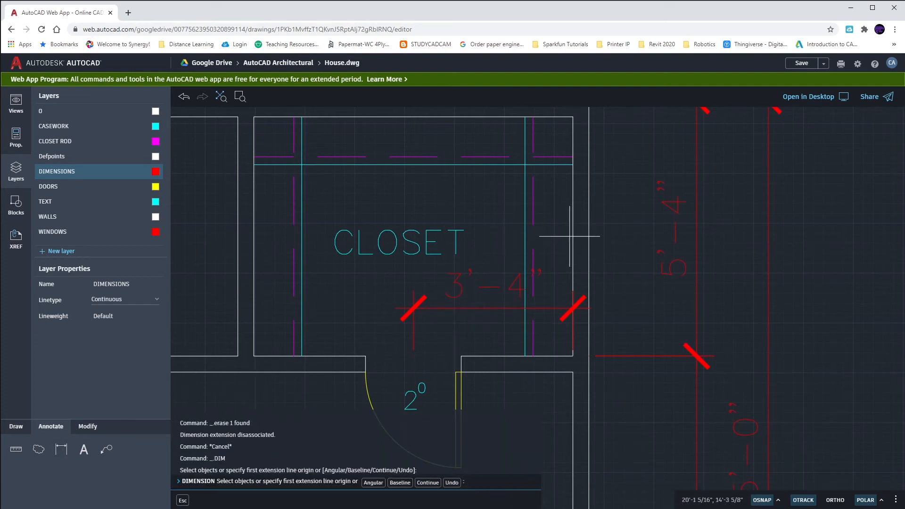
click(568, 237)
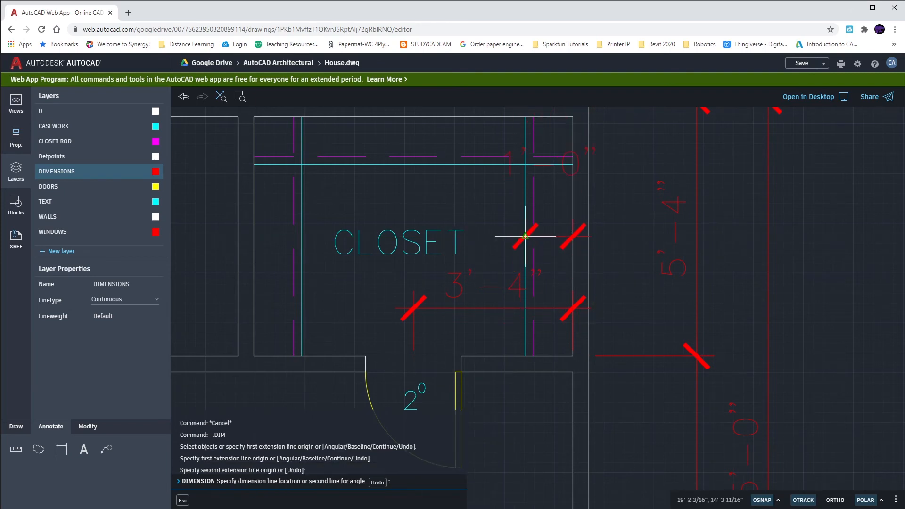
mouse_move(524, 236)
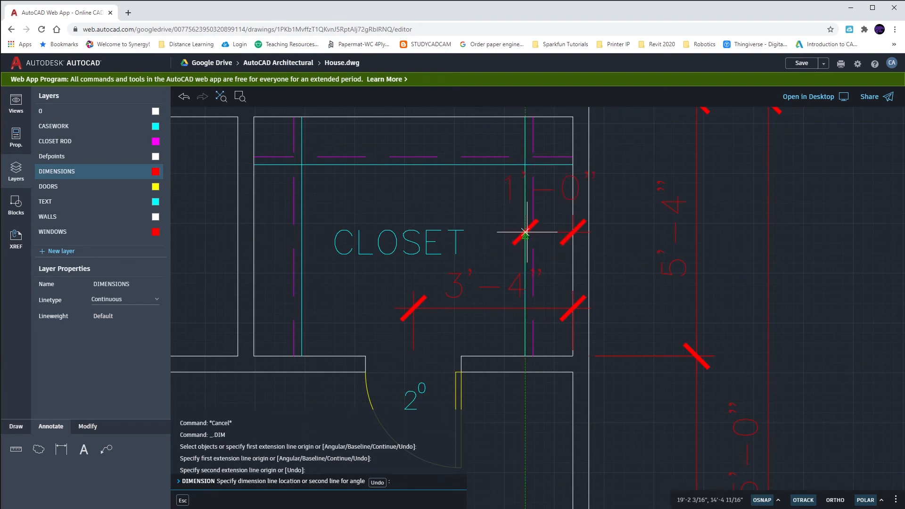
mouse_move(524, 234)
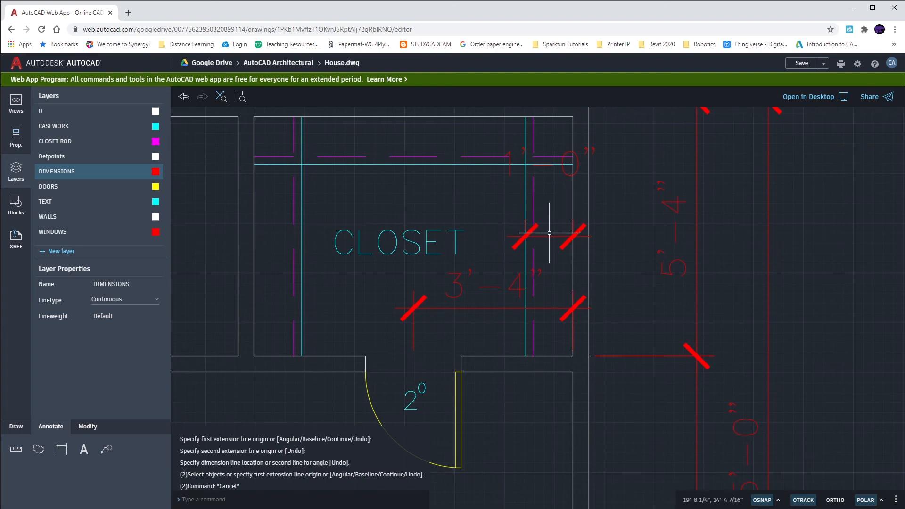
mouse_move(442, 222)
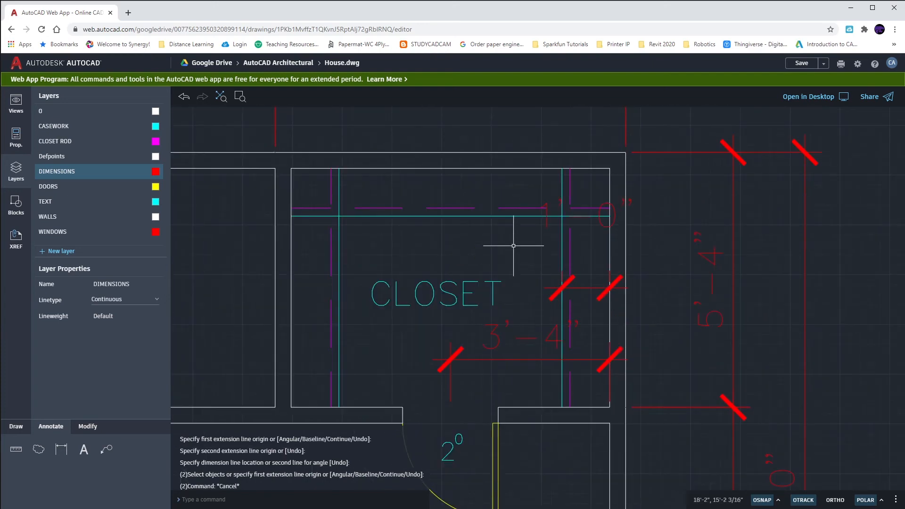
mouse_move(520, 304)
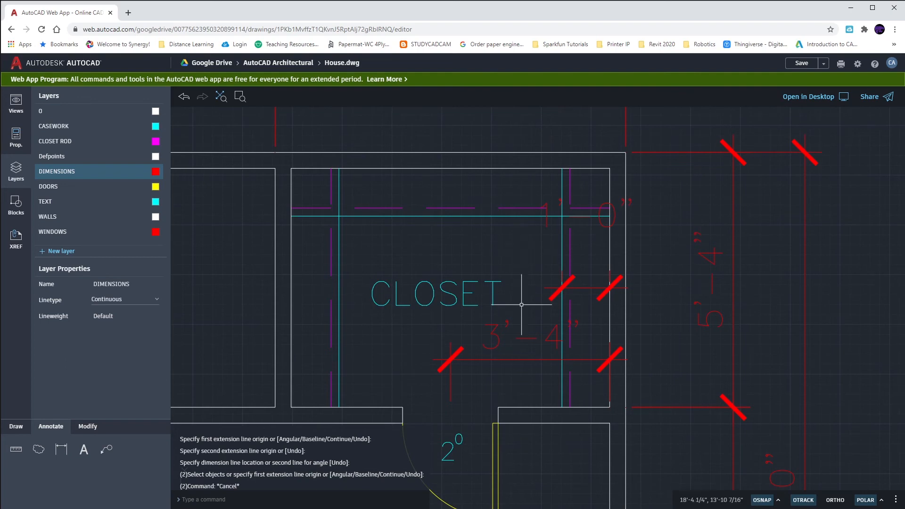
Step: Select the 3'-4" dimension to reposition its text
click(522, 361)
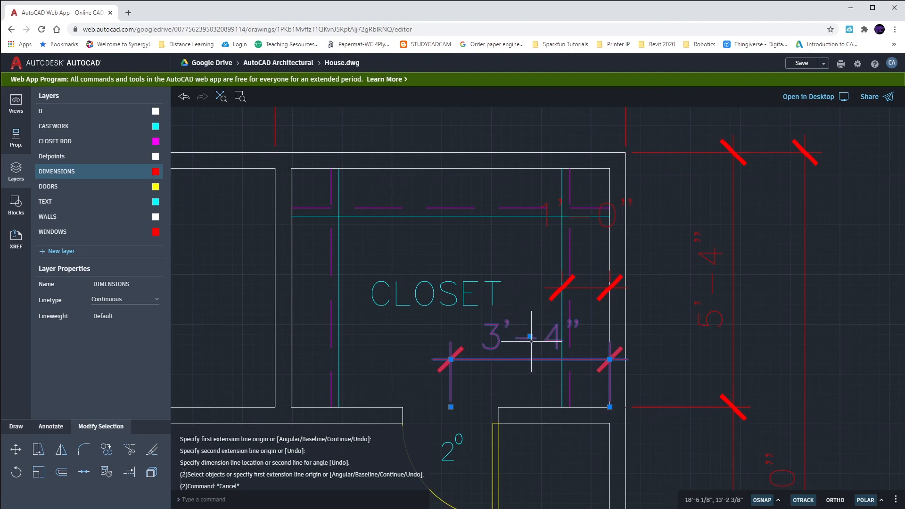
mouse_move(533, 334)
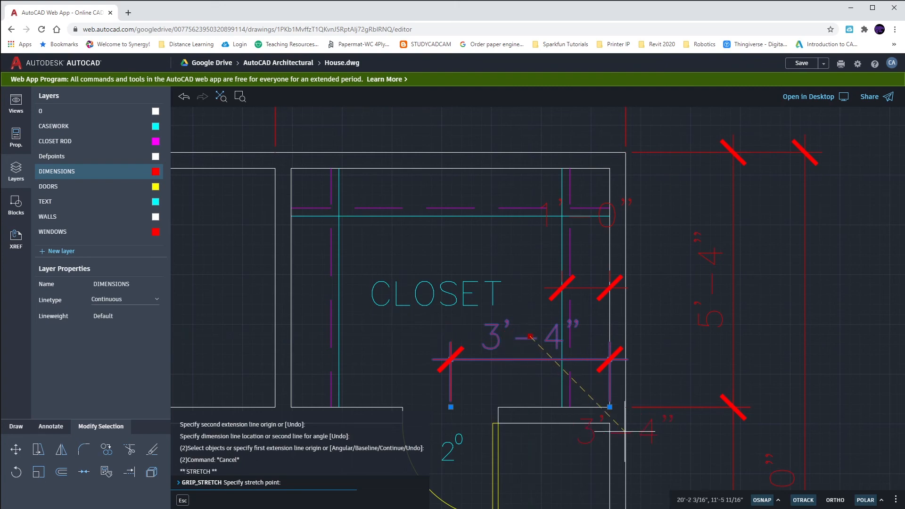
mouse_move(529, 341)
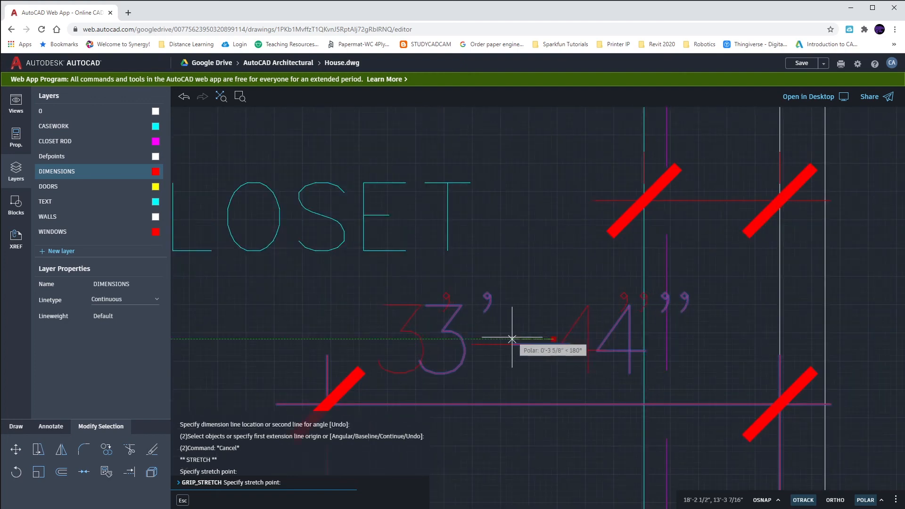
mouse_move(503, 339)
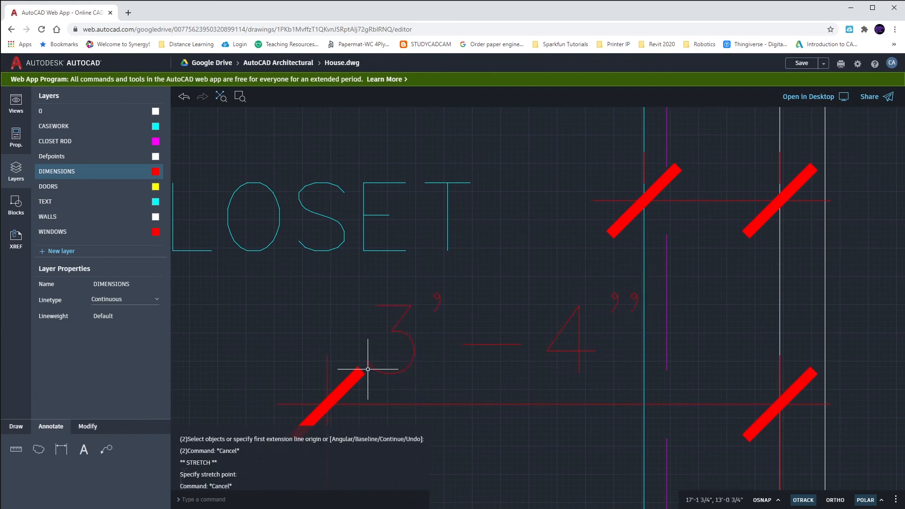
mouse_move(357, 376)
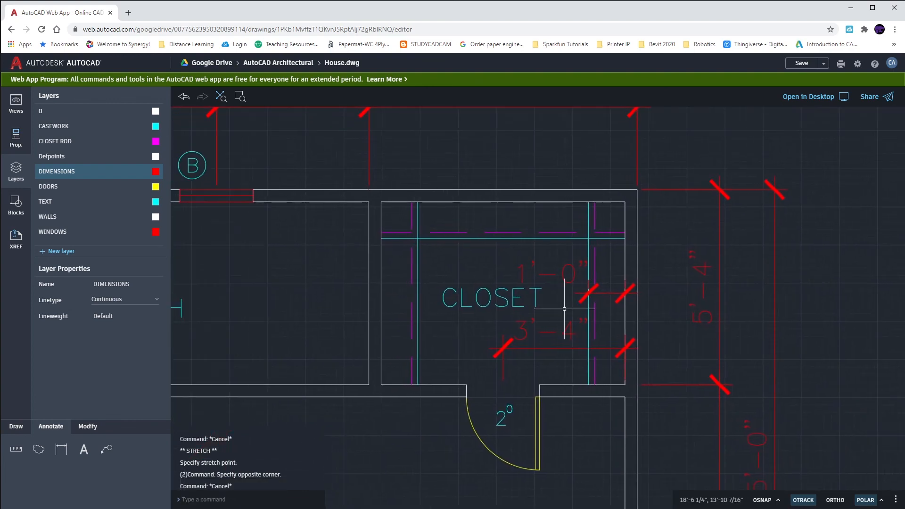
click(489, 297)
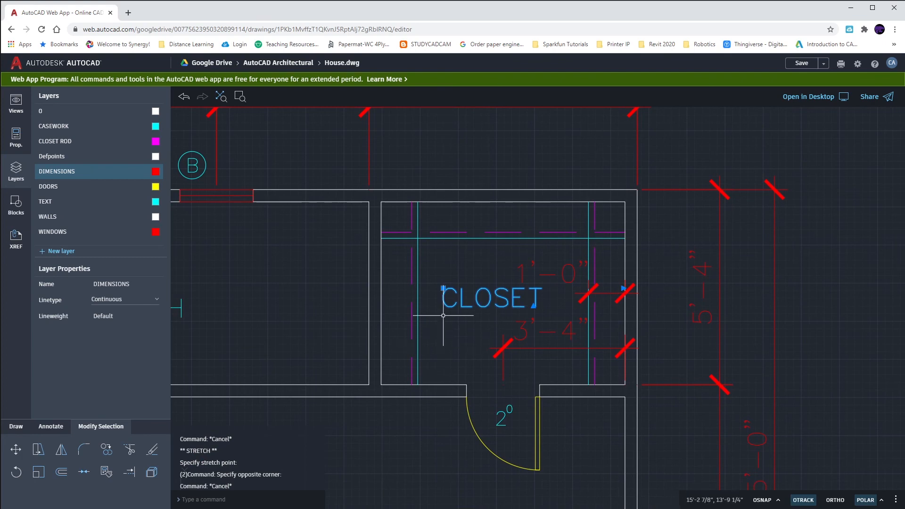